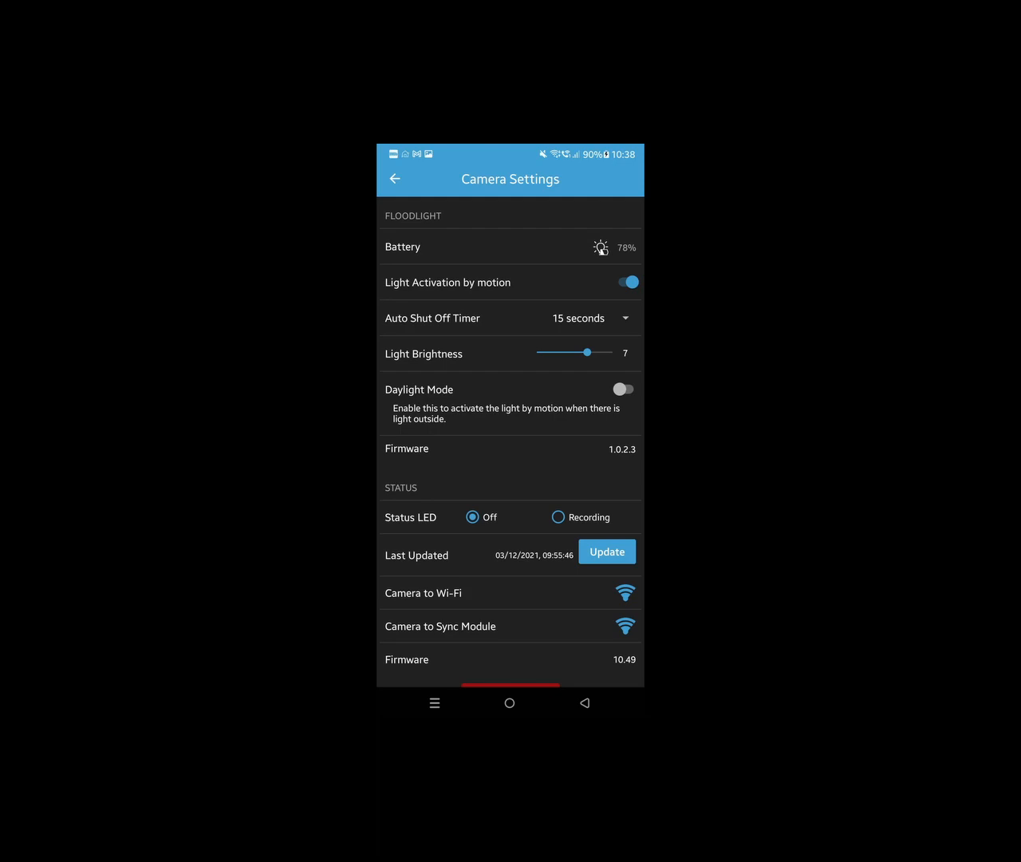
# - Return from Camera Settings to the Blink home screen listing the floodlight and offline front Garden cameras
pyautogui.click(395, 179)
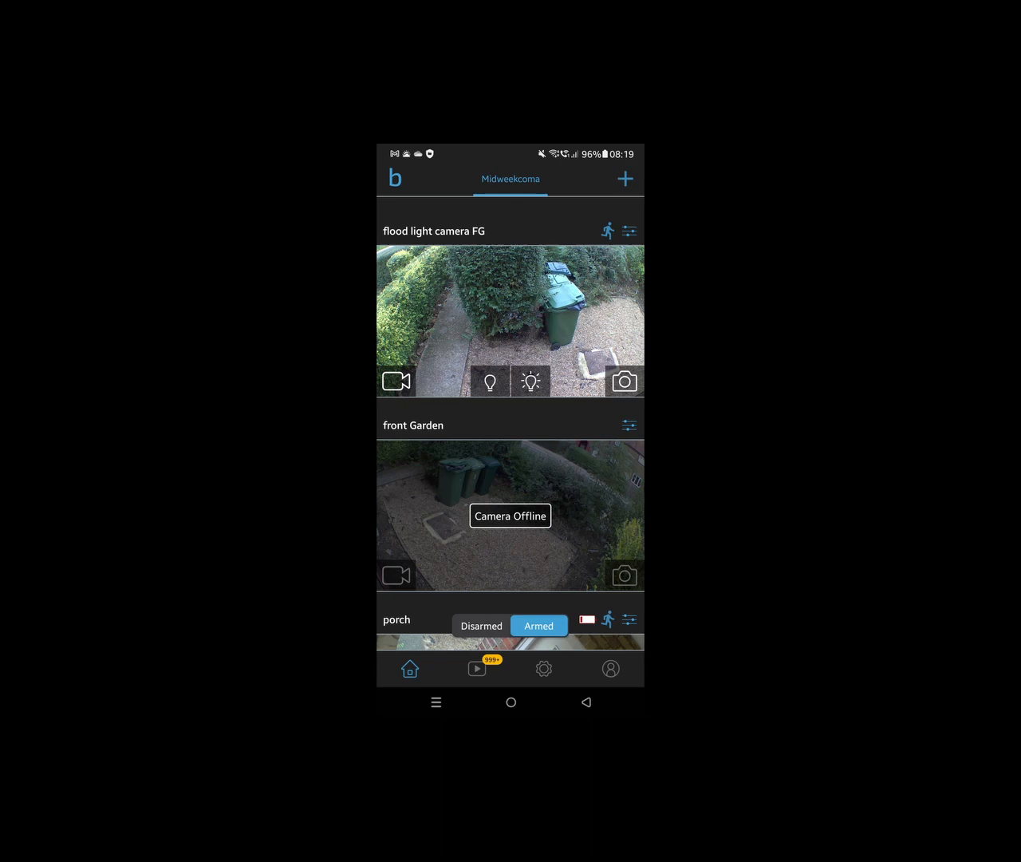
# - Show the front Garden camera's settings: battery OK, 8°C, motion detection on, sensitivity 7, 55s clips
pyautogui.click(629, 425)
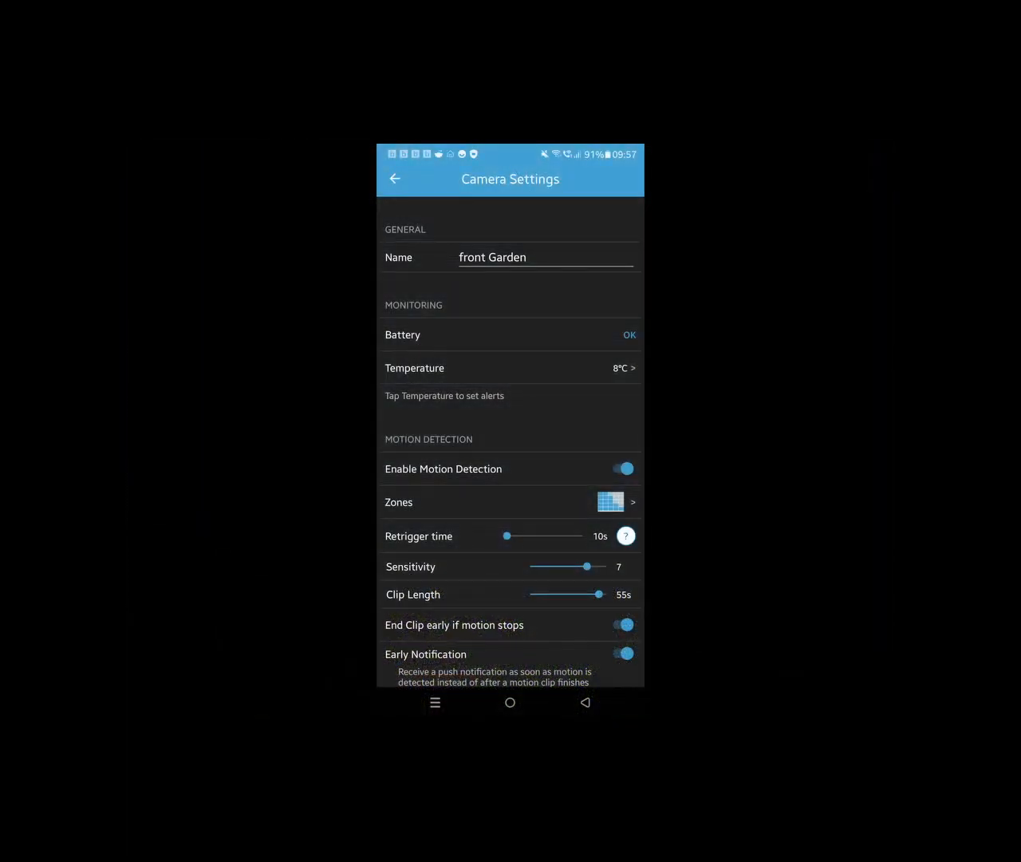